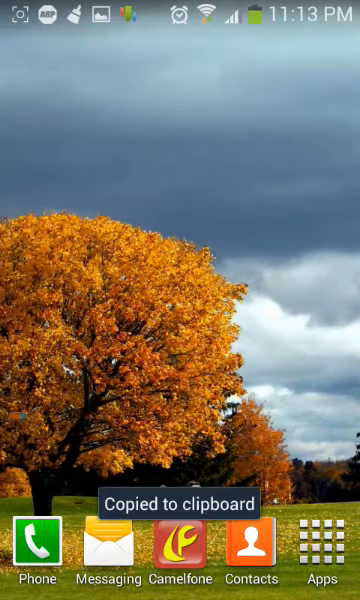
# Step: Open Gallery and browse the Albums view to the Screenshots album with four saved images
pyautogui.click(324, 552)
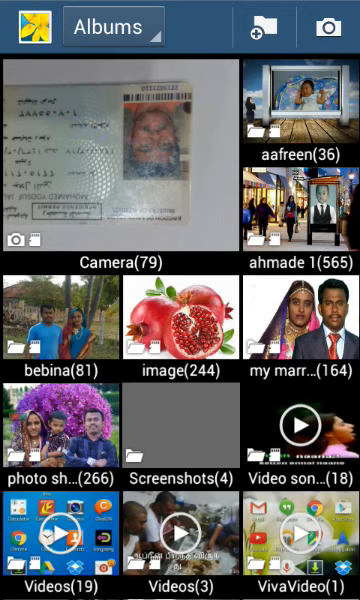
pyautogui.scroll(-3)
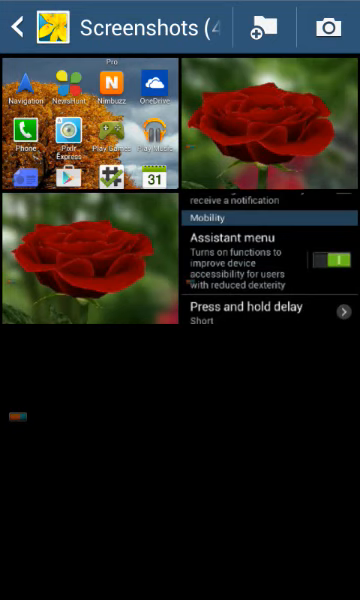
# Step: Reach Accessibility under My device in Settings, scrolled to the Mobility section's Assistant menu
pyautogui.click(24, 28)
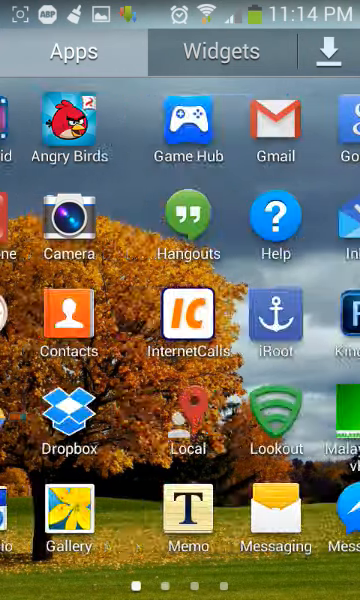
pyautogui.hscroll(-3)
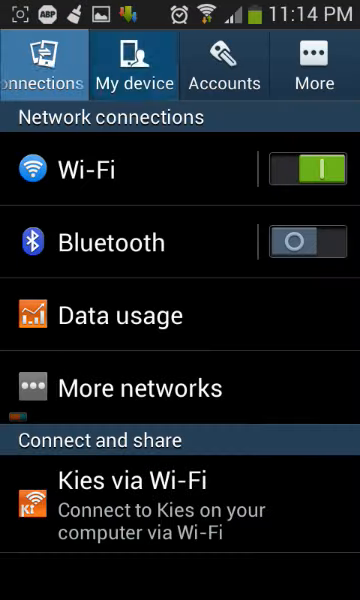
pyautogui.click(134, 64)
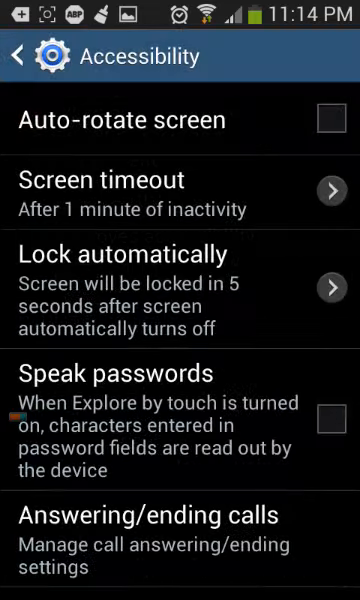
pyautogui.scroll(-3)
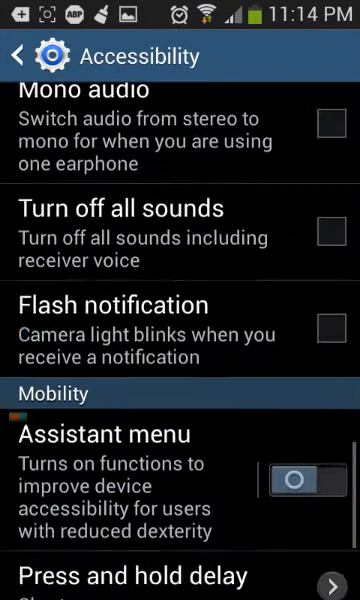
# Step: Turn Assistant menu on and use its floating button over Google results for 'google'
pyautogui.scroll(-3)
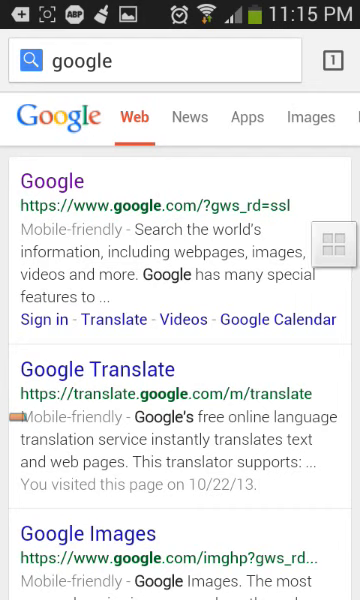
pyautogui.click(336, 240)
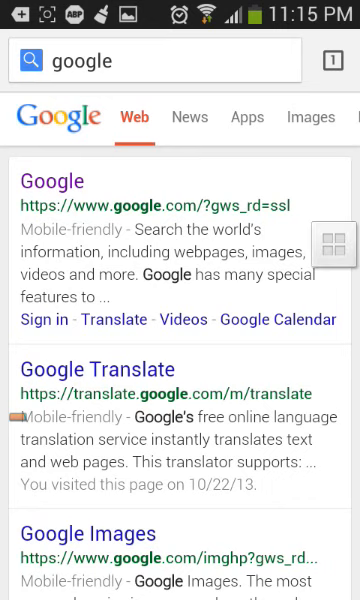
# Step: Return home, relaunch Gallery and open Screenshots, now holding five images with the Google capture
pyautogui.press('home')
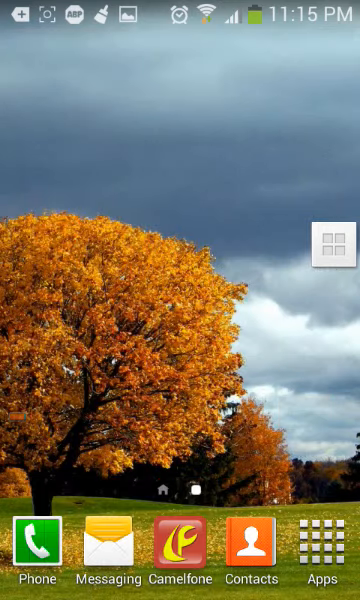
pyautogui.click(324, 552)
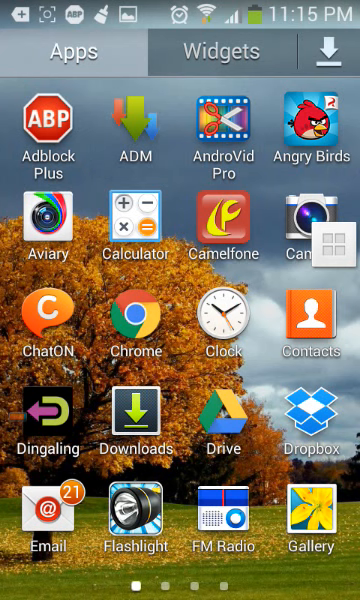
pyautogui.click(312, 520)
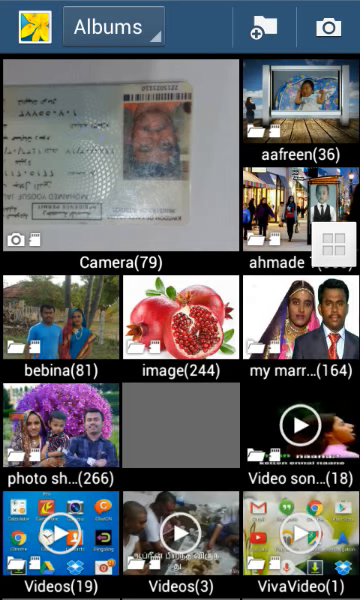
pyautogui.scroll(-3)
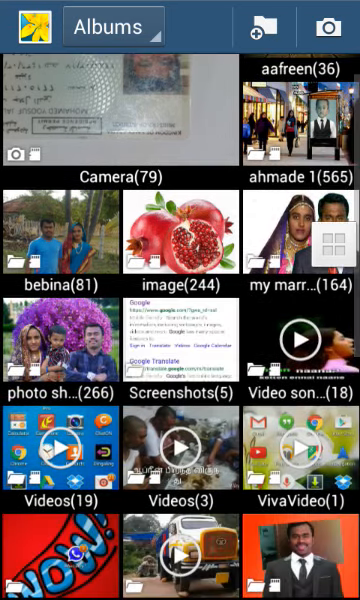
pyautogui.click(180, 336)
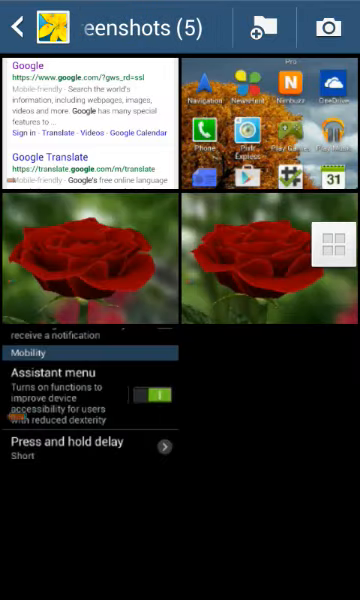